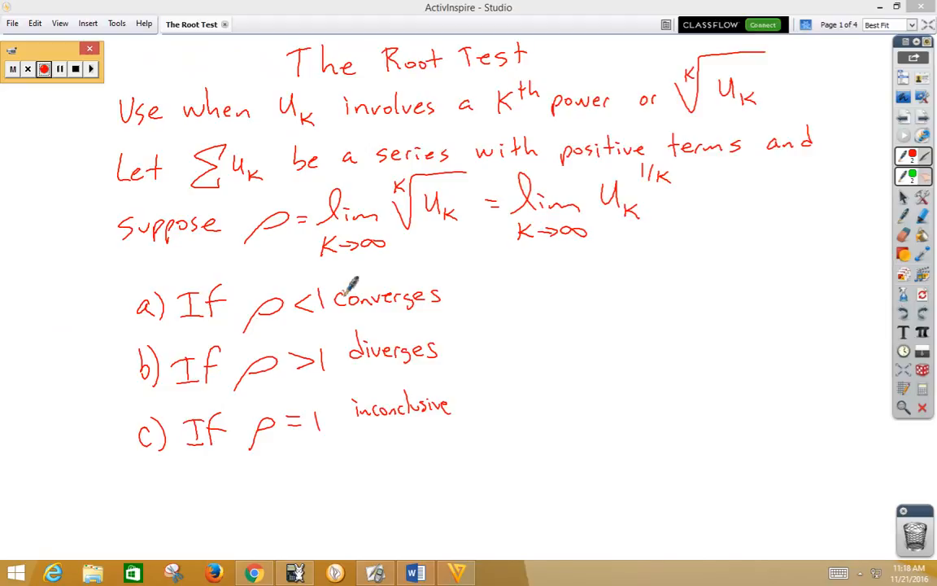
Advance the flipchart to page 2 showing Example 1, the series of e^(2n)/n^n
click(44, 68)
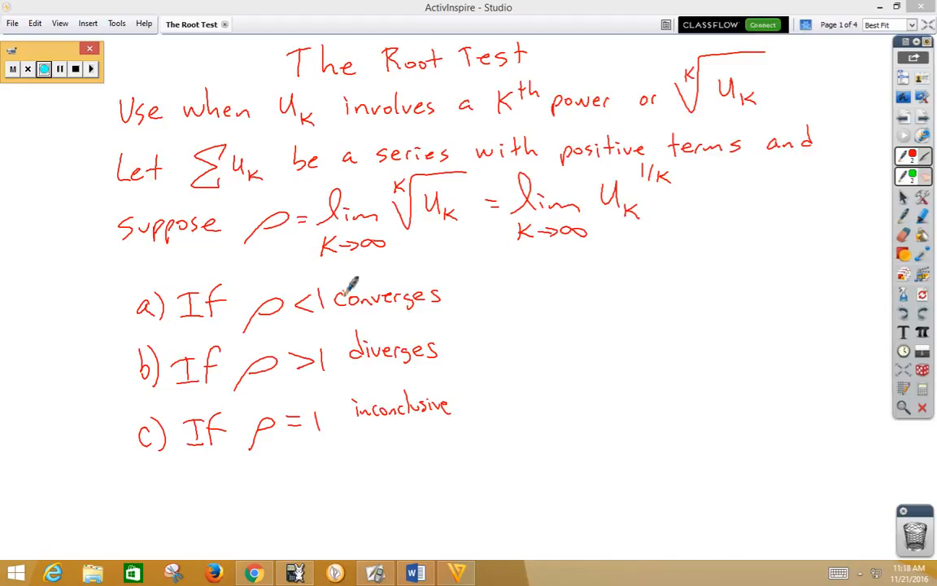
click(927, 24)
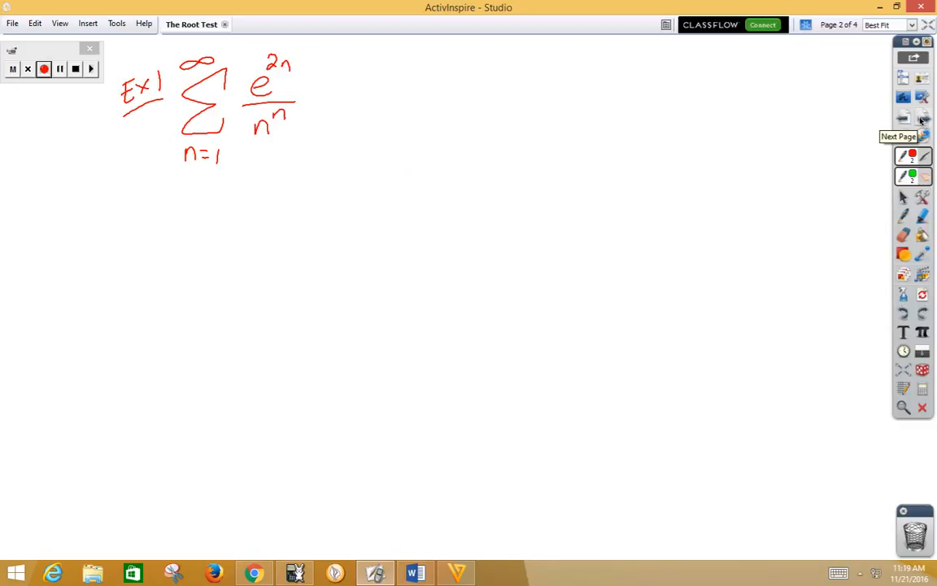
click(44, 68)
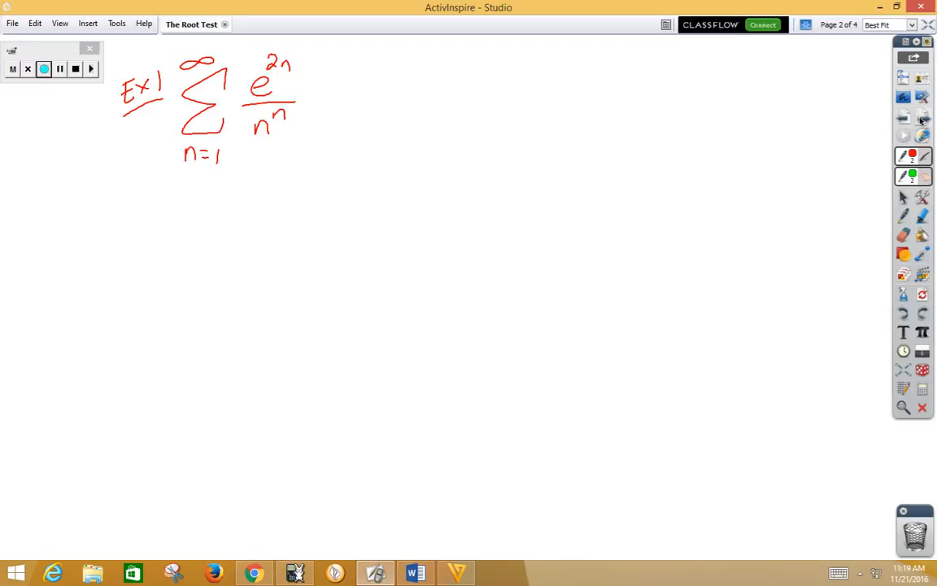
Write lim n→∞ of the nth root of e^(2n)/n^n in red below Example 1
drag(203, 208, 244, 241)
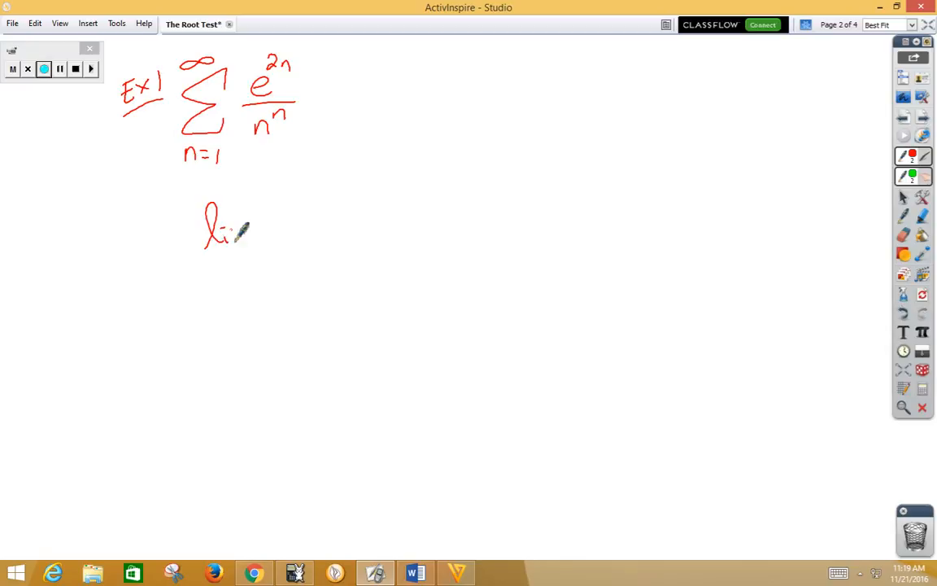
drag(220, 235, 260, 277)
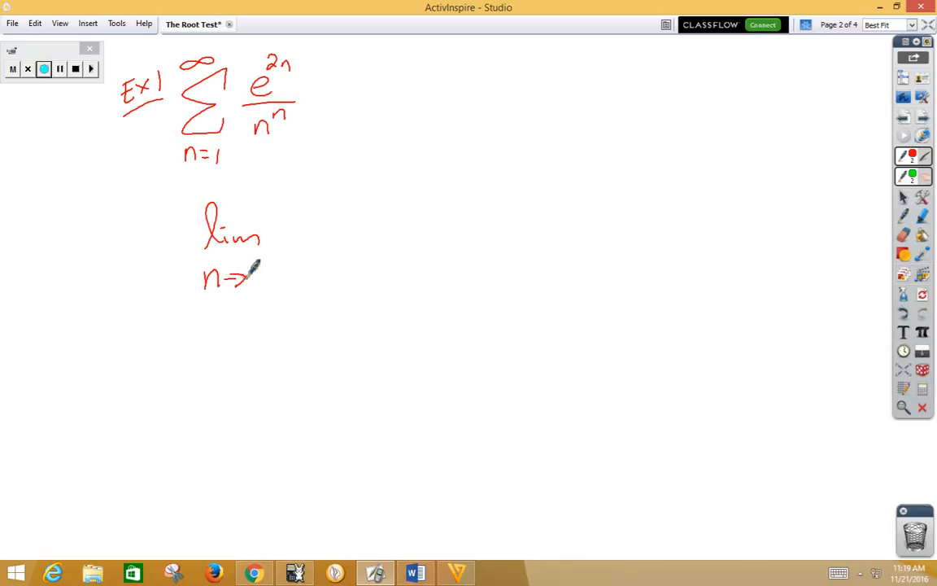
drag(252, 273, 280, 274)
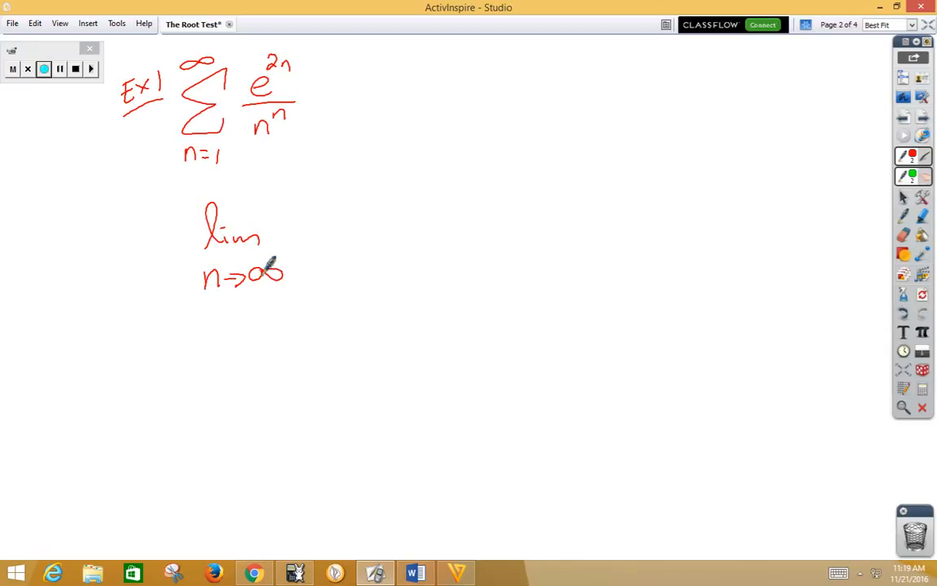
drag(280, 252, 365, 156)
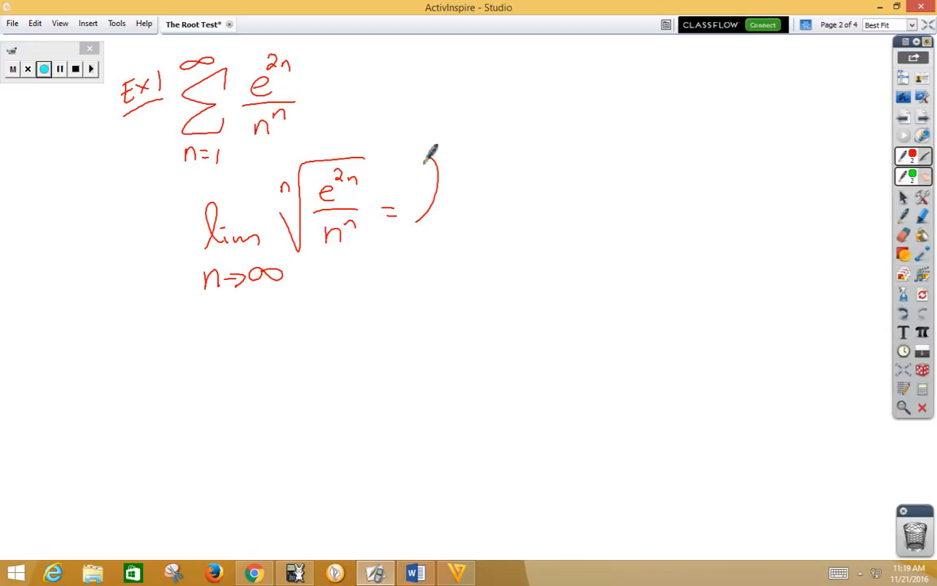
Rewrite it as lim n→∞ of (e^(2n)/n^n)^(1/n), striking the cancelling exponents in green
drag(426, 155, 469, 252)
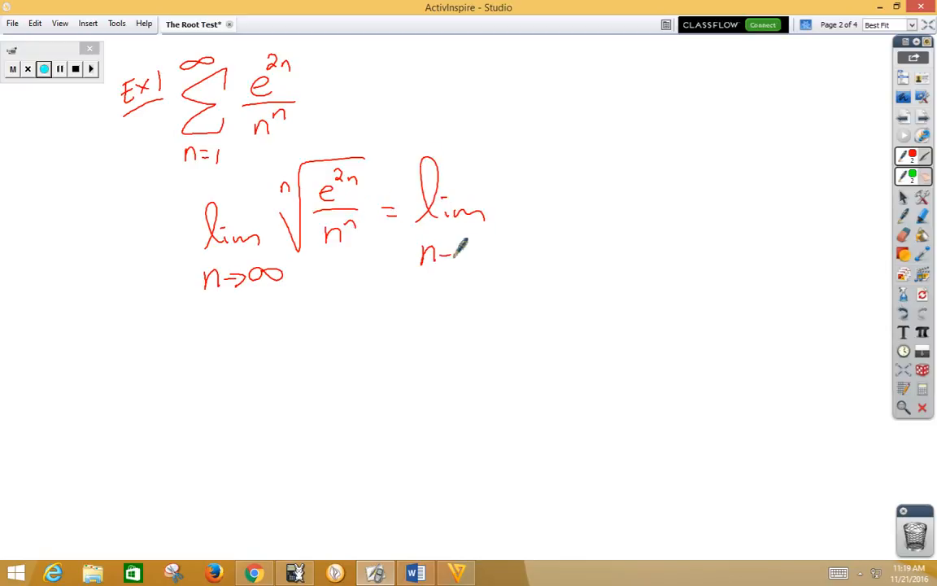
drag(452, 252, 501, 248)
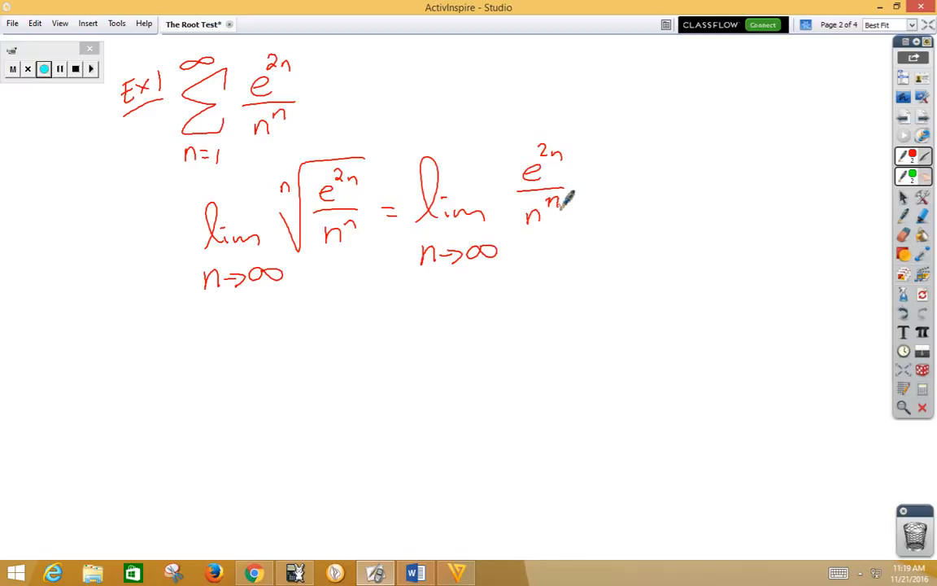
drag(508, 143, 582, 236)
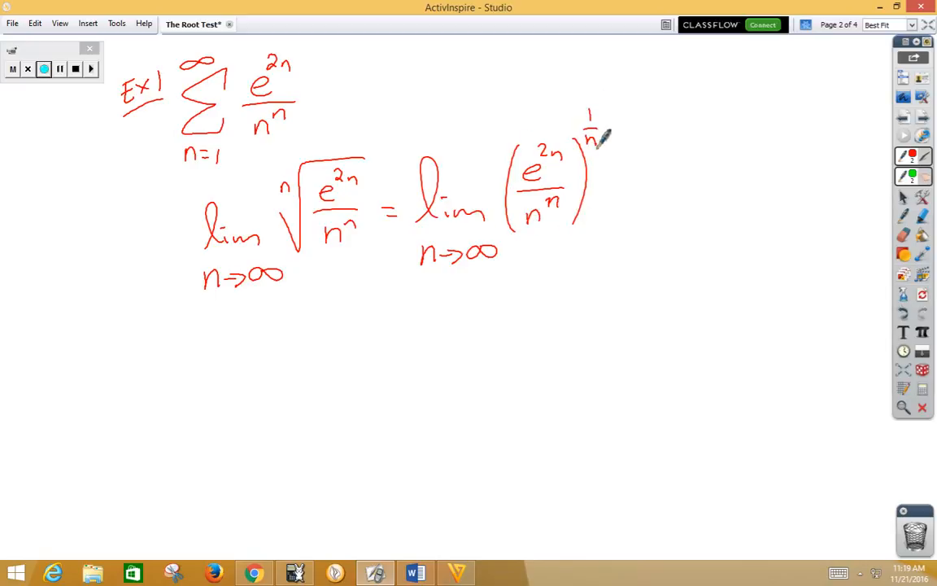
drag(561, 133, 586, 121)
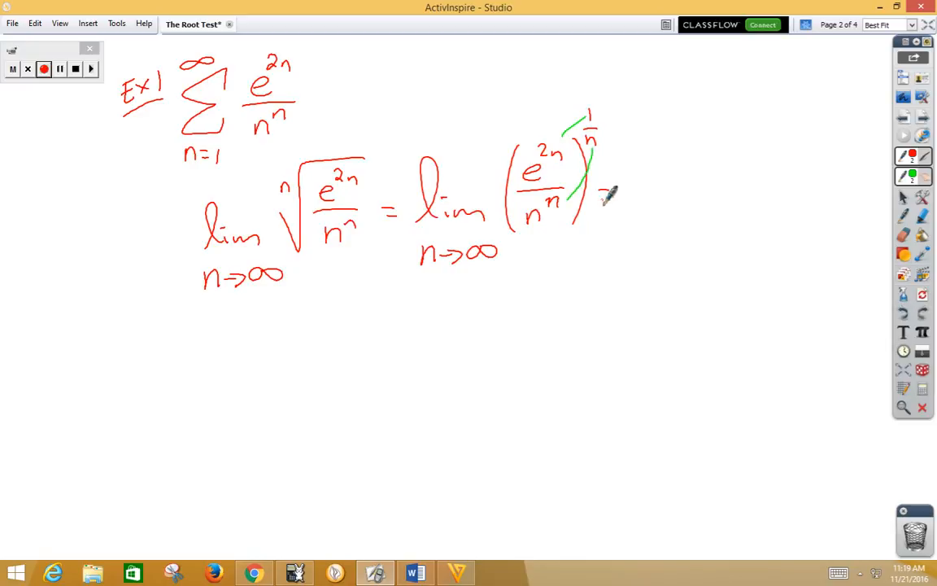
Write the simplified limit e²/n = 0 and move on to Example 2's page
drag(605, 196, 684, 195)
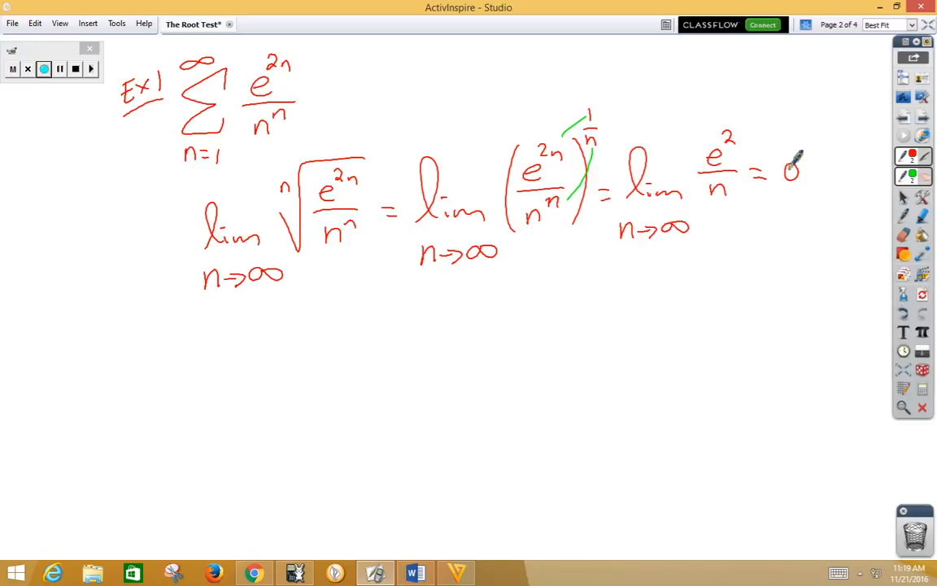
drag(810, 171, 849, 171)
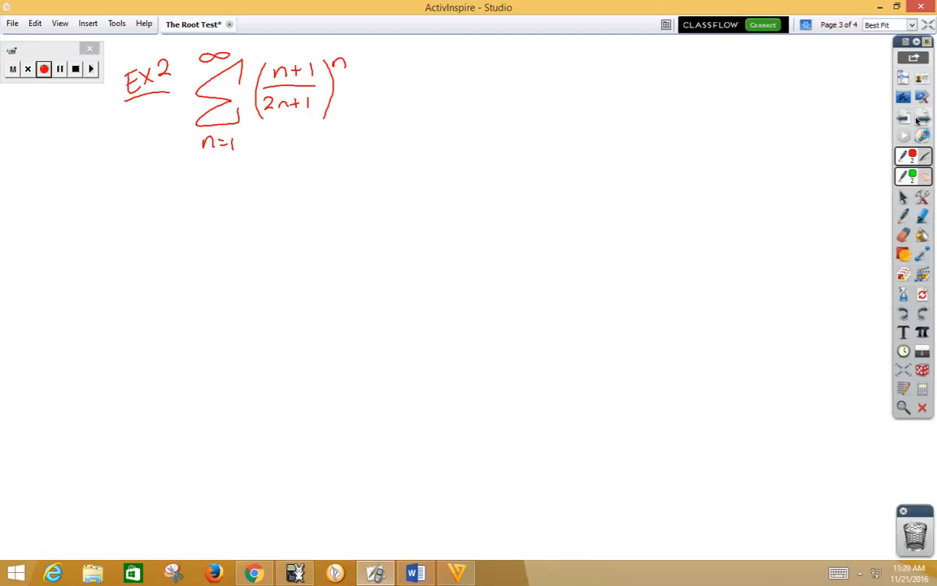
mouse_move(923, 137)
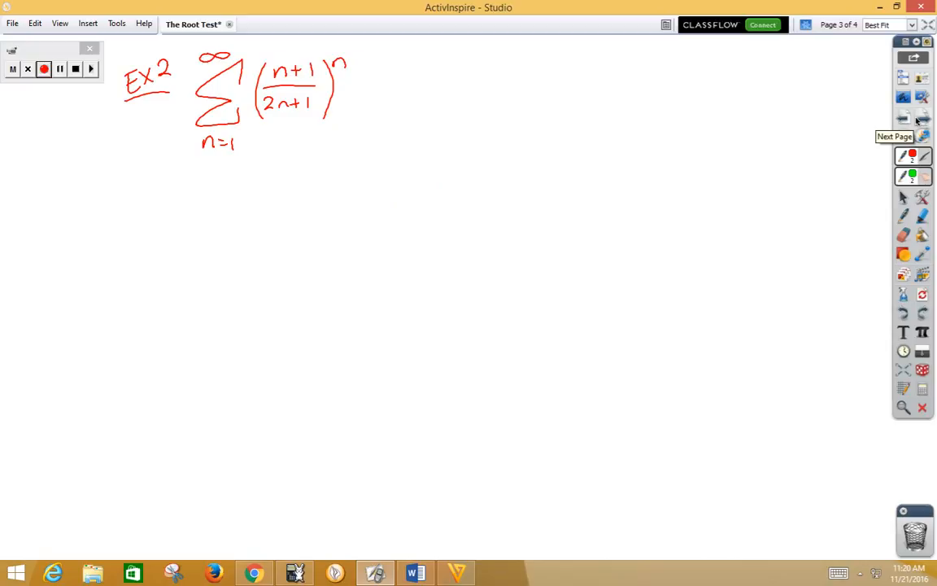
Write lim n→∞ of the nth root of ((n+1)/(2n+1))^n below Example 2
drag(150, 236, 179, 187)
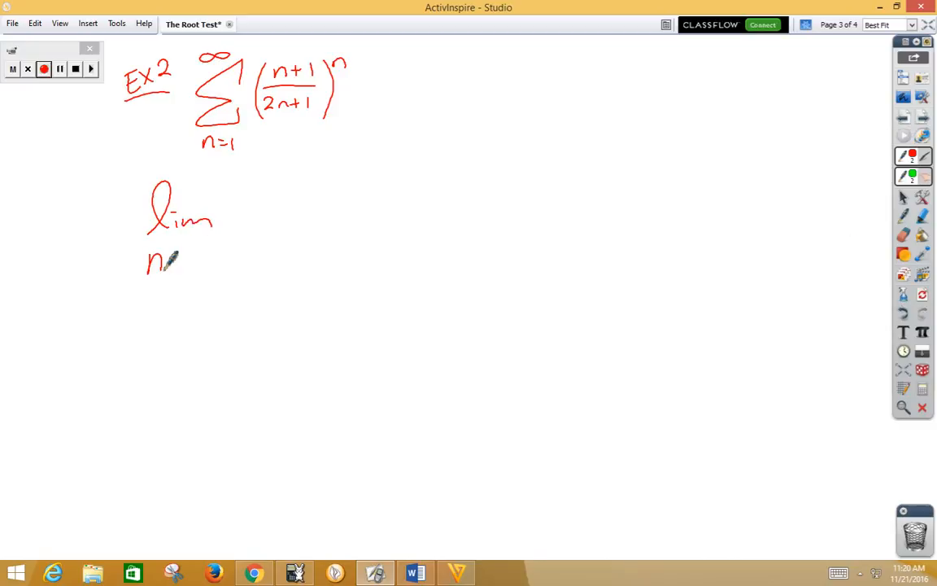
drag(162, 262, 220, 262)
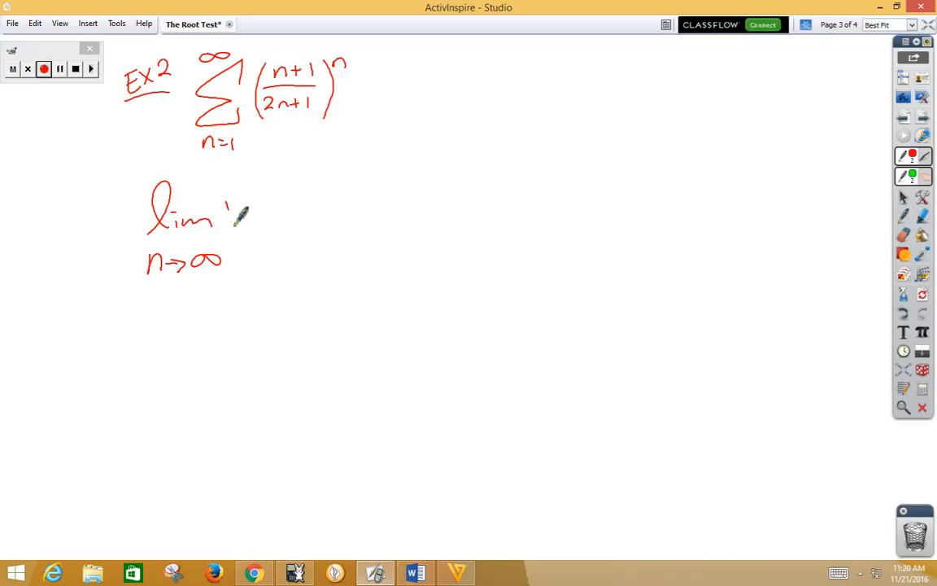
drag(236, 236, 322, 146)
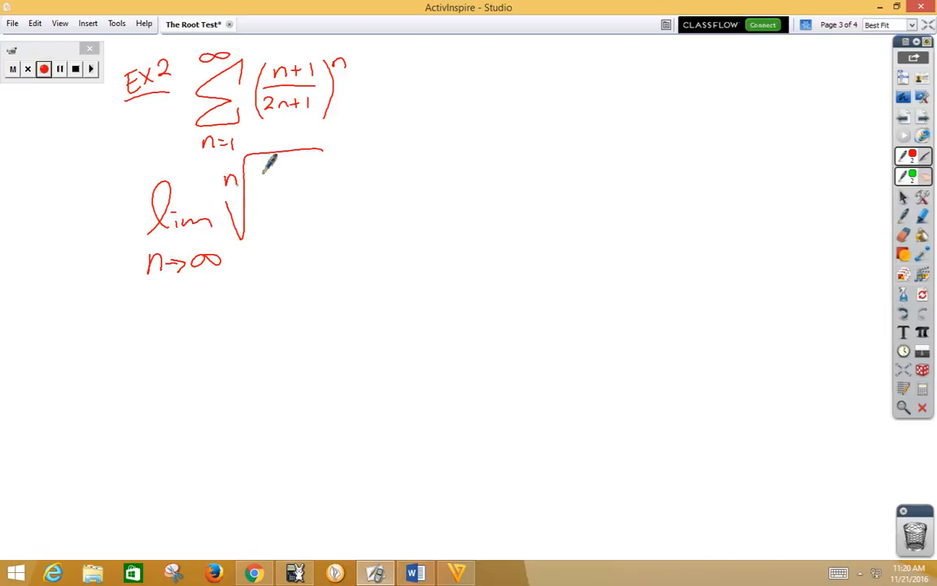
drag(258, 199, 301, 179)
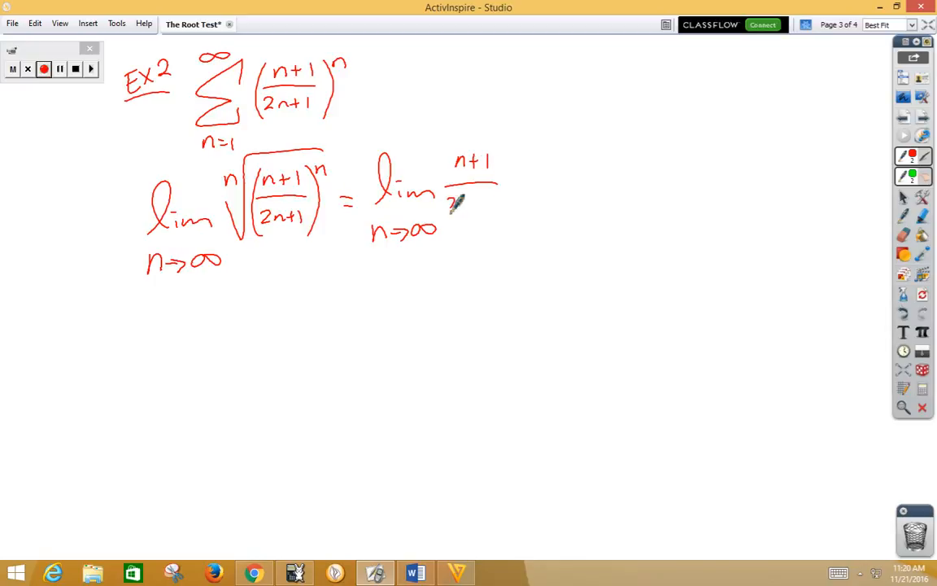
Simplify to lim (n+1)/(2n+1) = 1/2 < 1 and move on to Example 3's page
drag(448, 203, 496, 210)
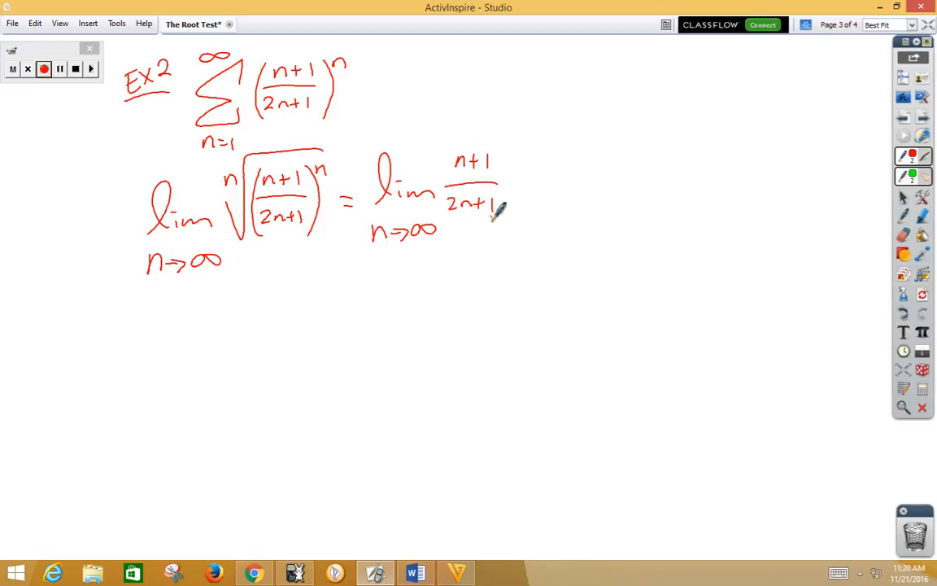
drag(515, 192, 527, 193)
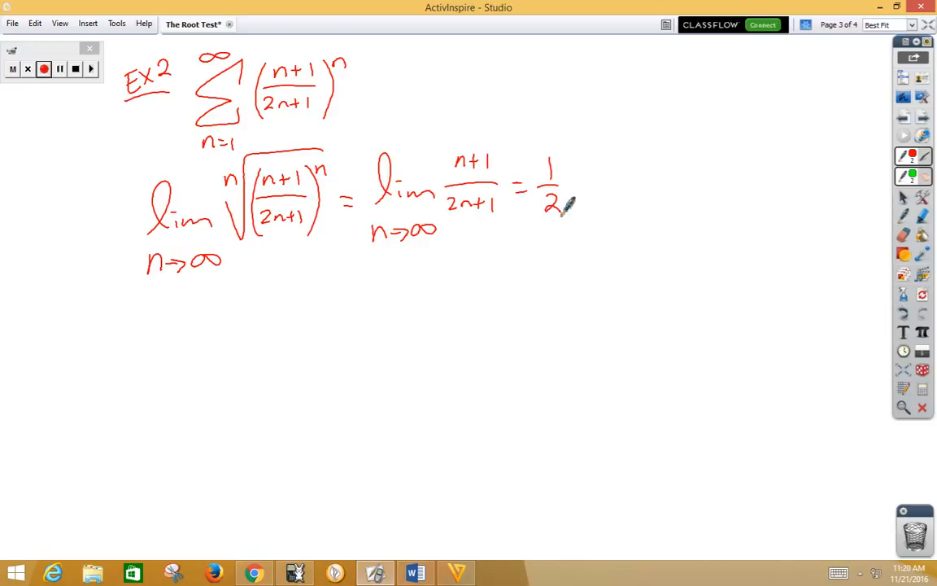
drag(578, 187, 610, 192)
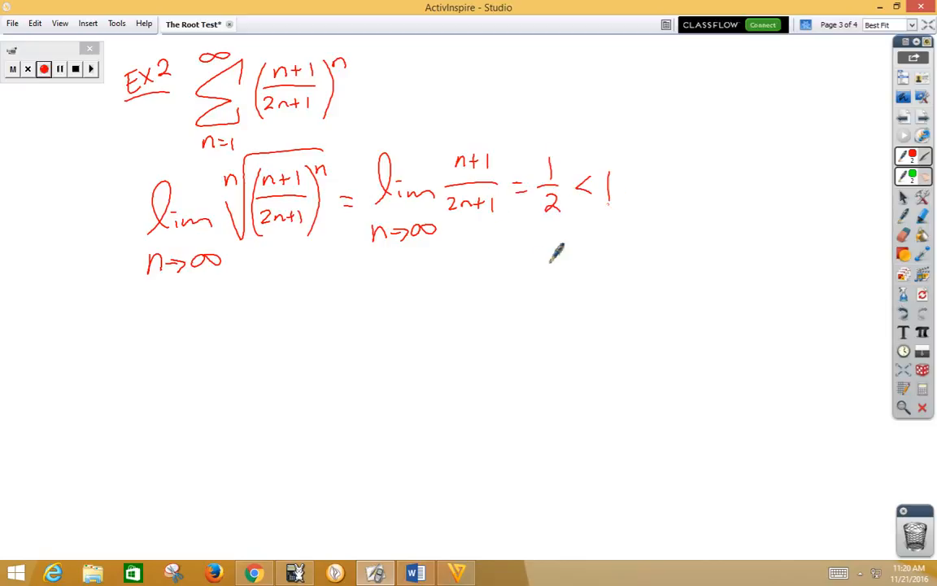
drag(537, 260, 627, 261)
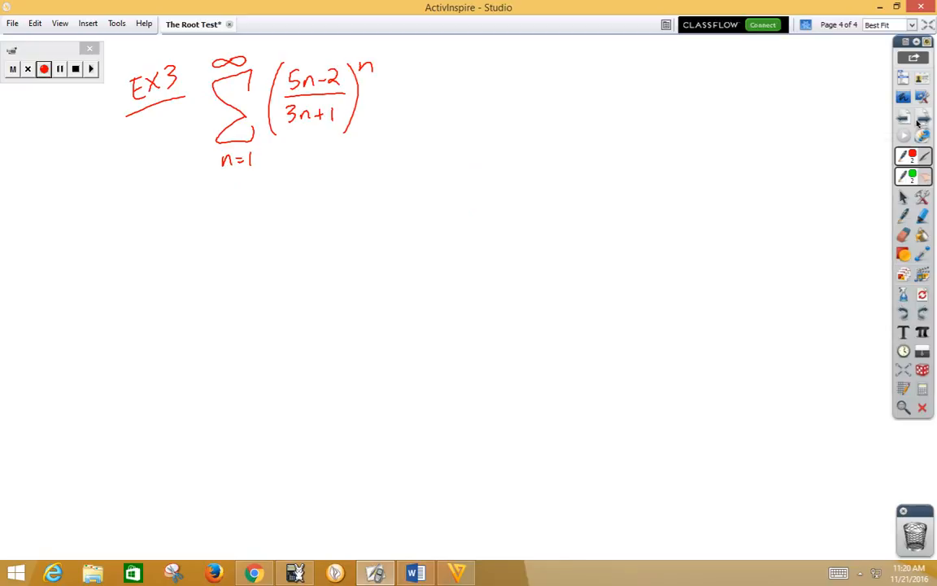
mouse_move(923, 134)
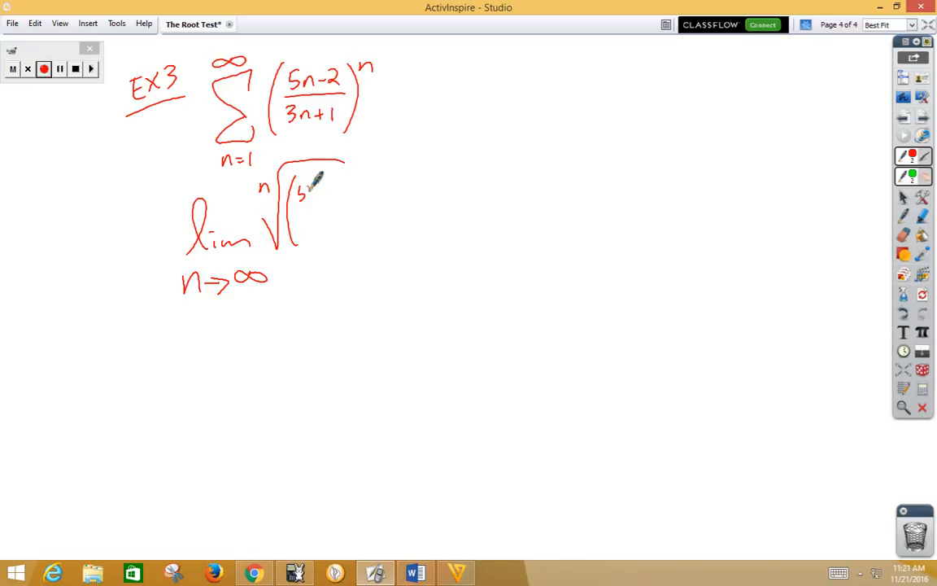
Write ((5n−2)/(3n+1))^n under the root and reduce it to lim n→∞ (5n−2)/(3n+1)
drag(296, 187, 342, 224)
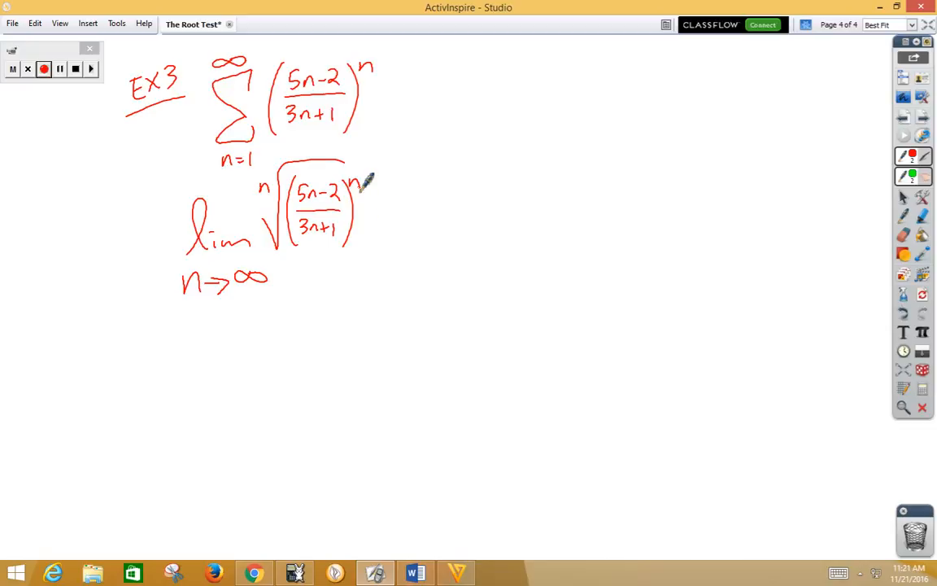
drag(382, 219, 464, 220)
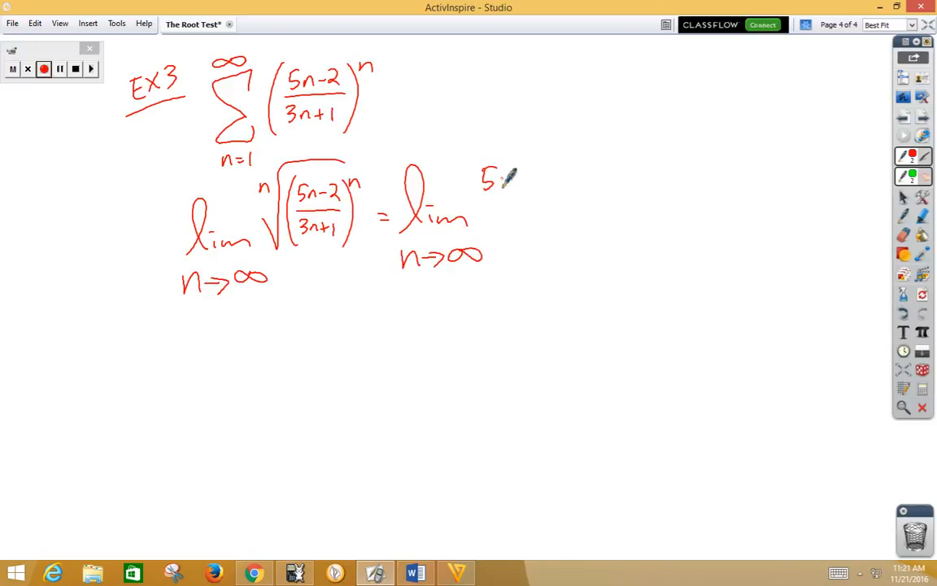
drag(489, 179, 541, 211)
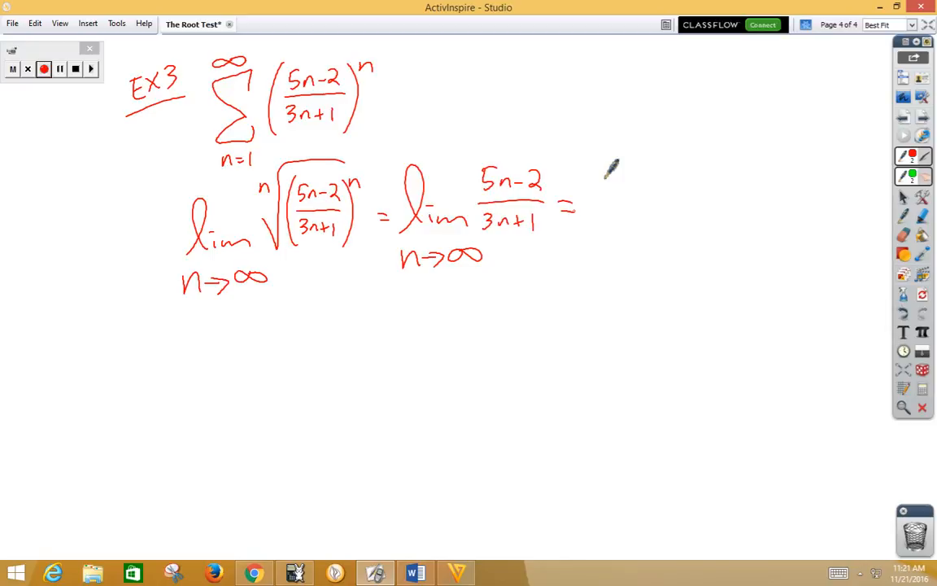
Write the result 5/3 > 1 and note that the series diverges
drag(605, 176, 605, 219)
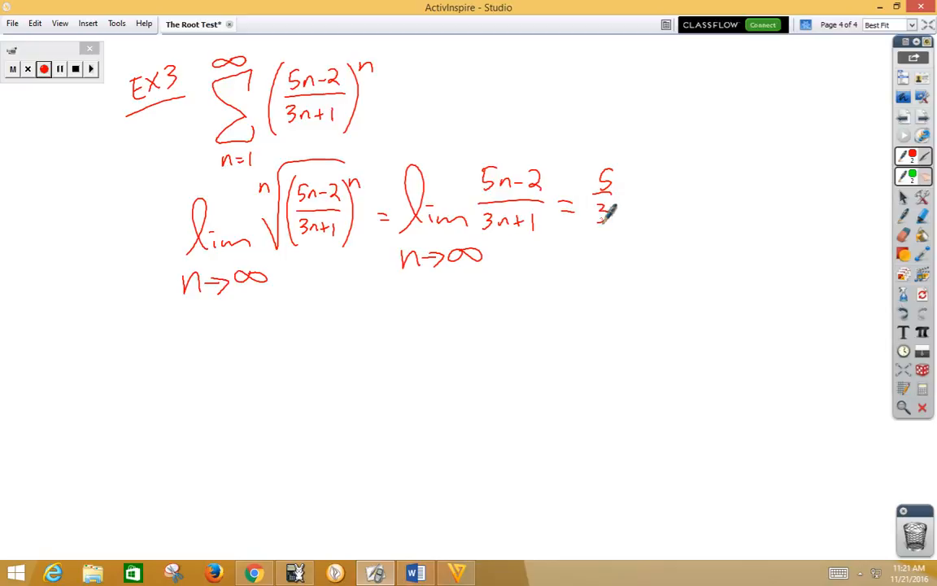
drag(635, 199, 667, 204)
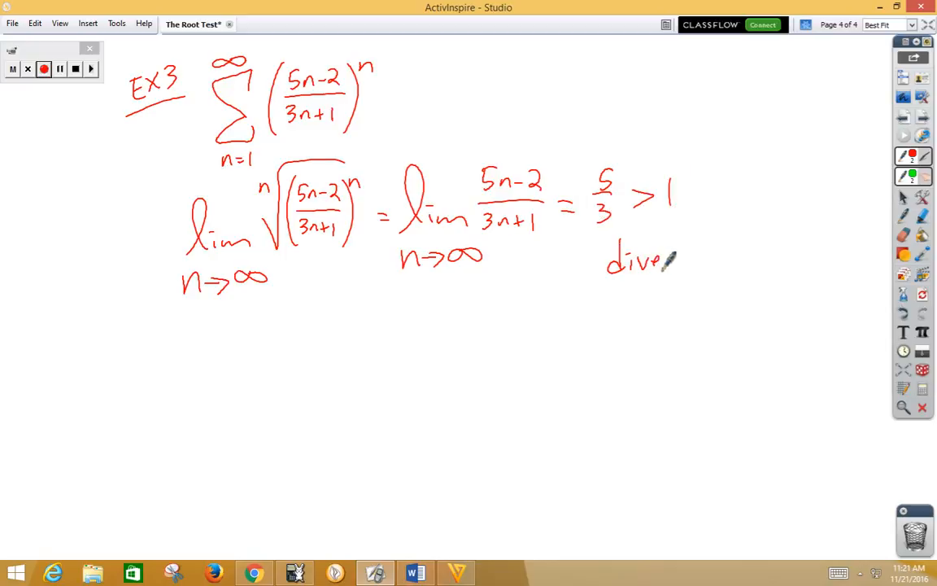
drag(671, 261, 724, 264)
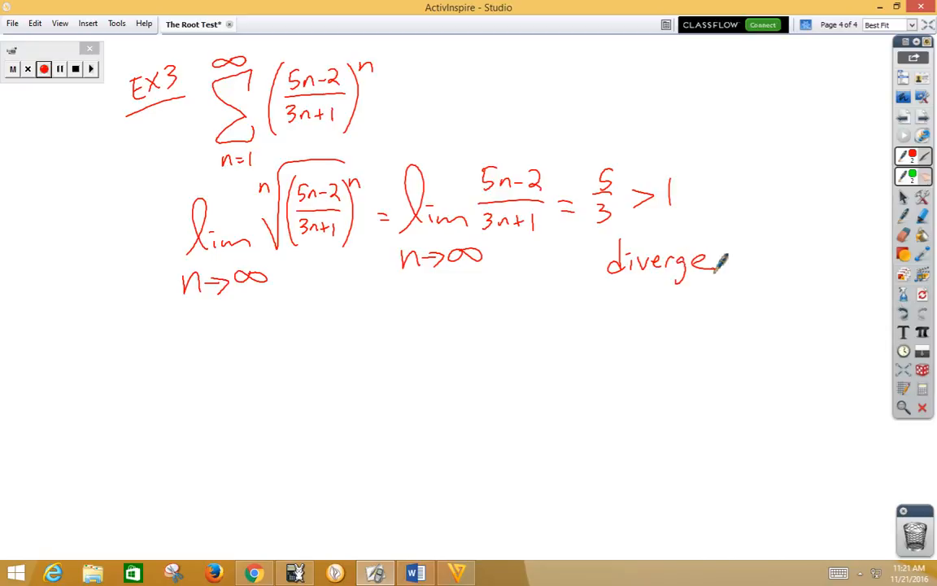